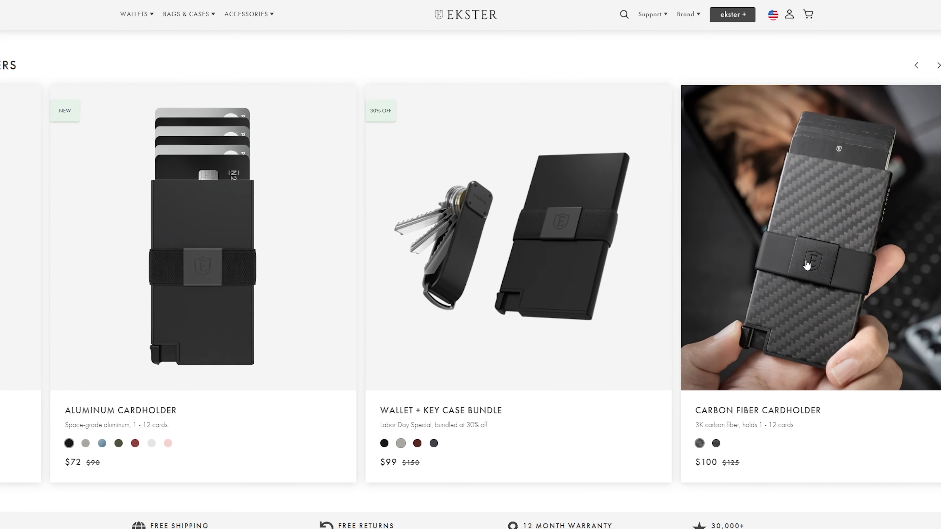
Advance the bestsellers carousel two cards to bring the Key Case and Wallet for AirTag into view.
click(937, 65)
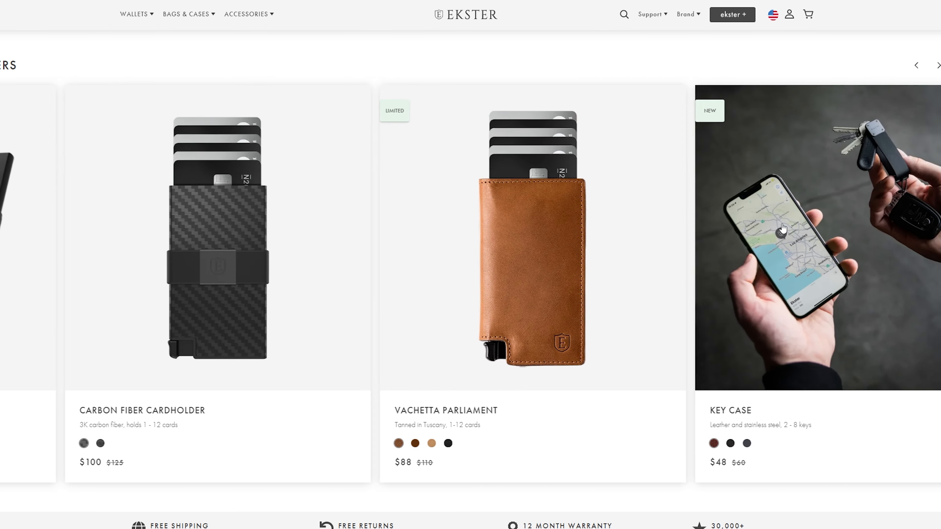
click(938, 65)
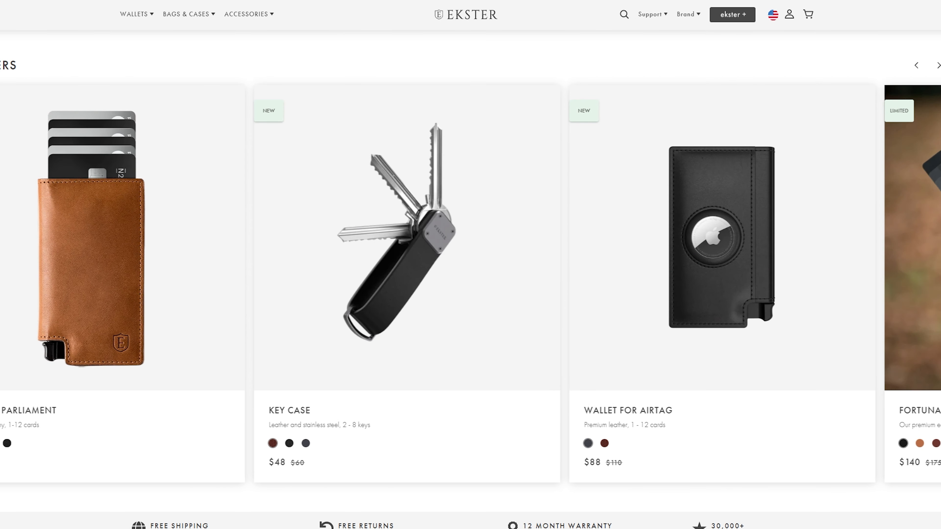